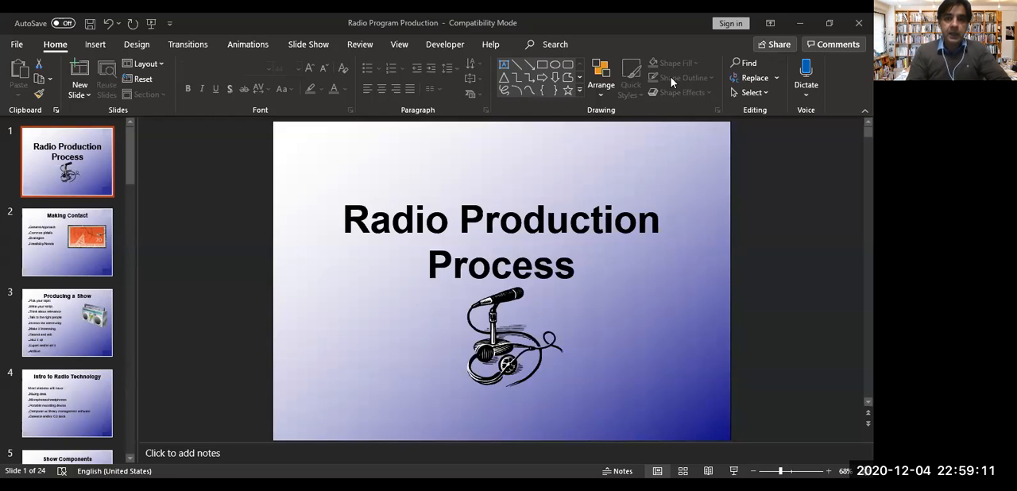
mouse_move(283, 73)
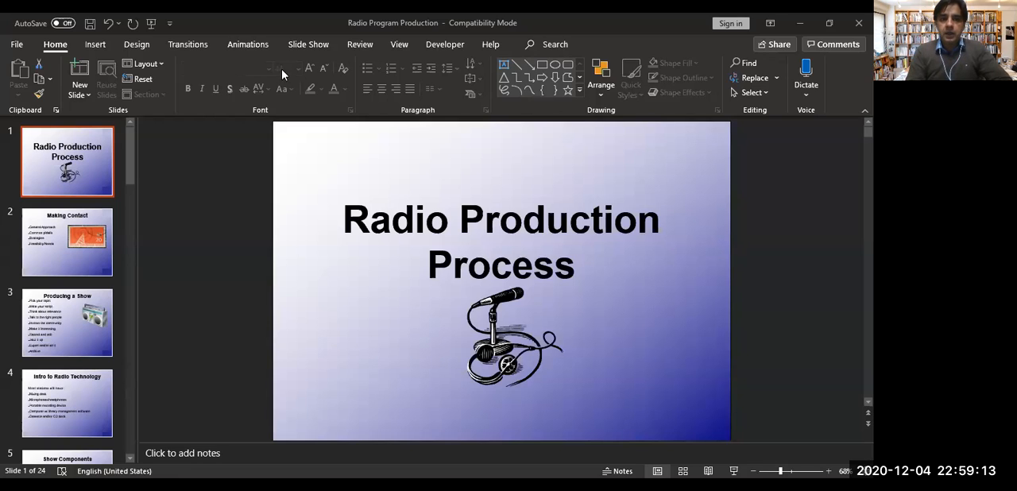
mouse_move(302, 58)
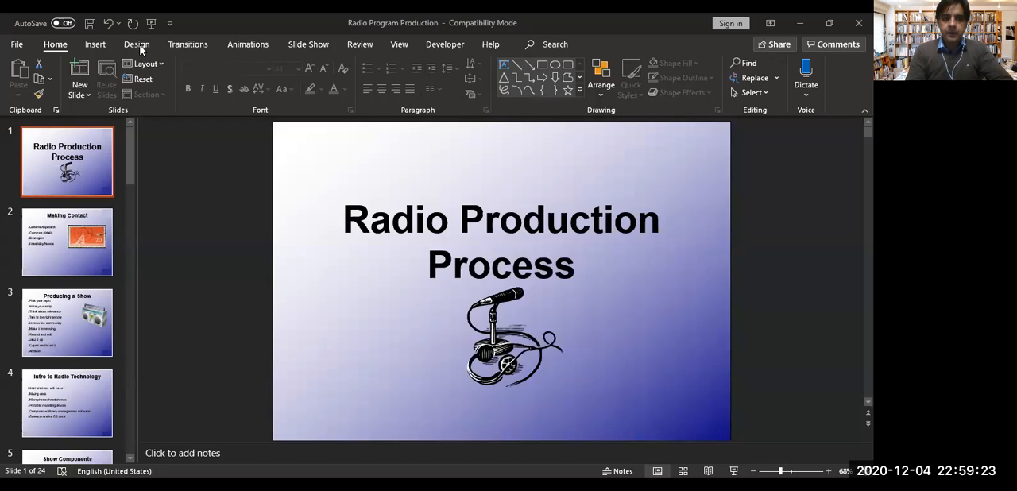
Show the Slide Show ribbon options after briefly visiting the Design themes.
left_click(137, 45)
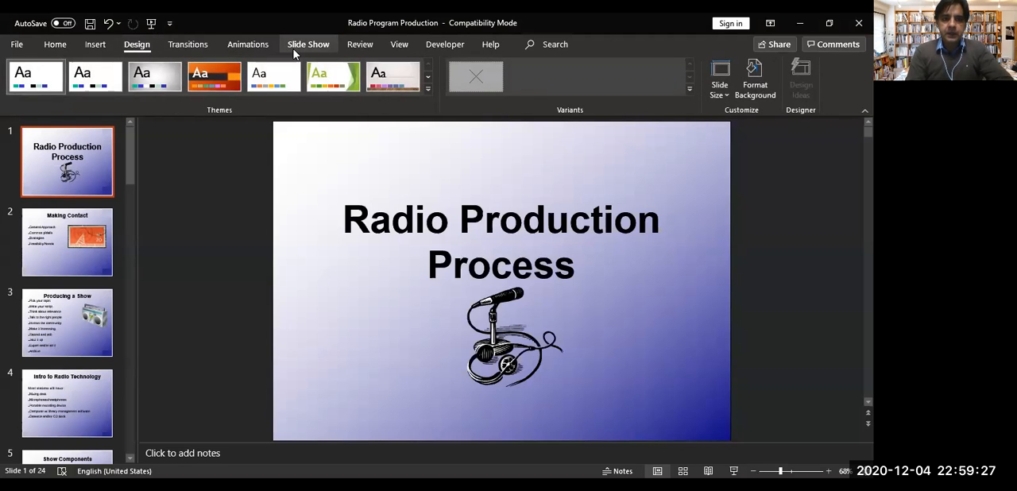
left_click(308, 45)
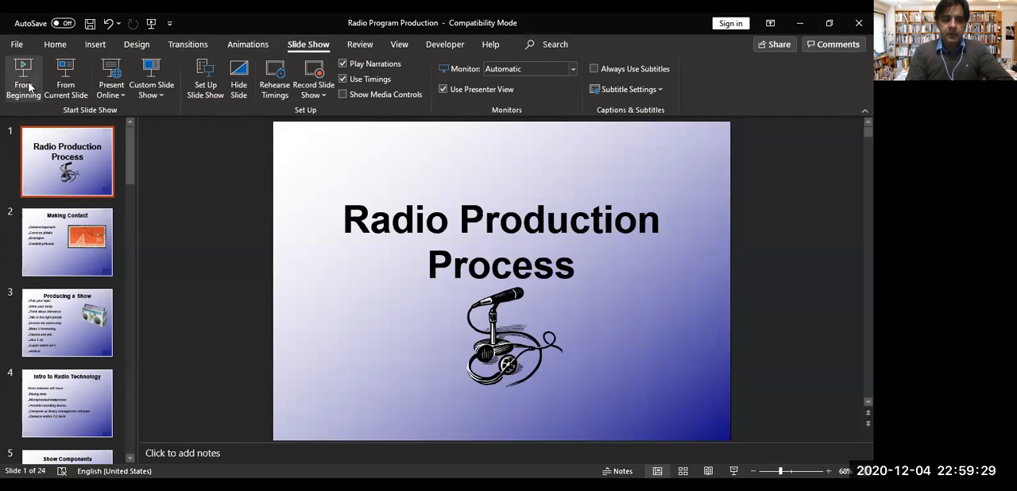
Start the slide show from the first slide and advance toward Show Components.
left_click(22, 76)
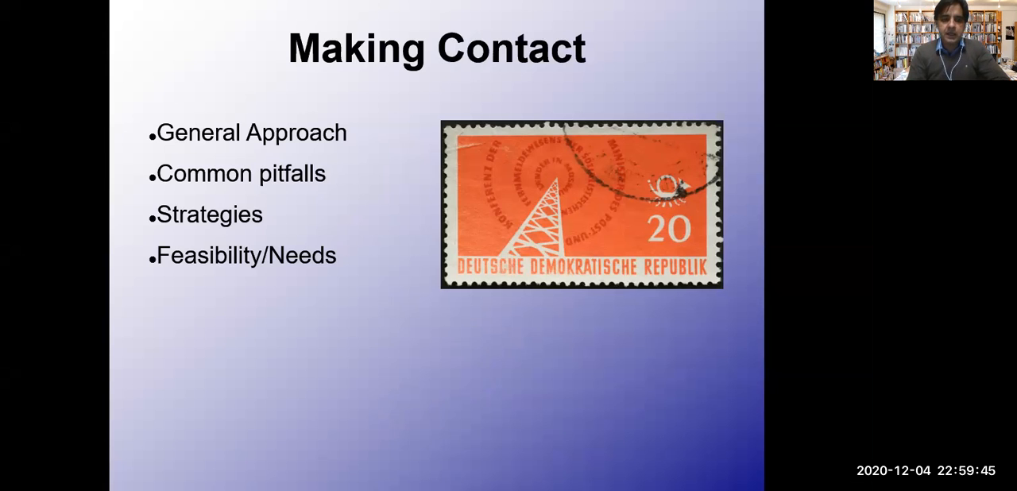
key("right")
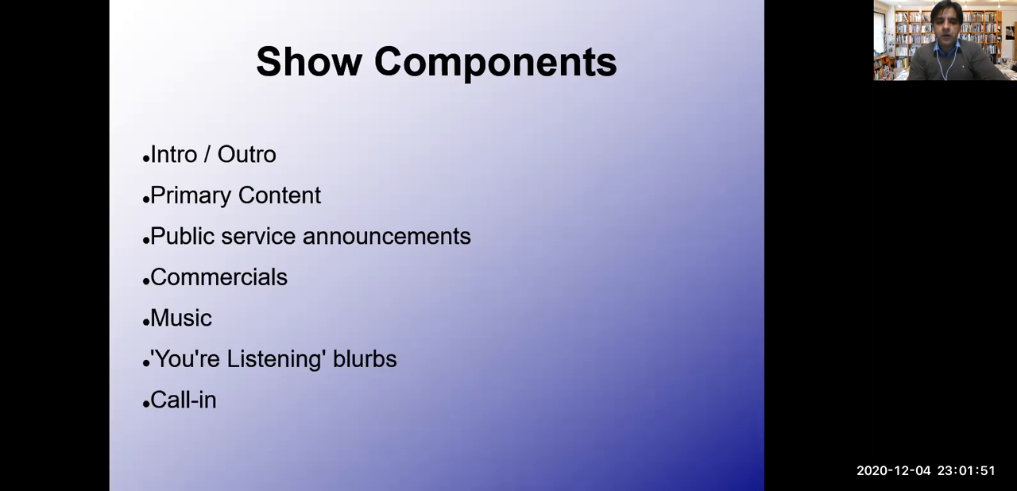
Advance through To Produce and Production to the What is a Program? slide.
key("Right")
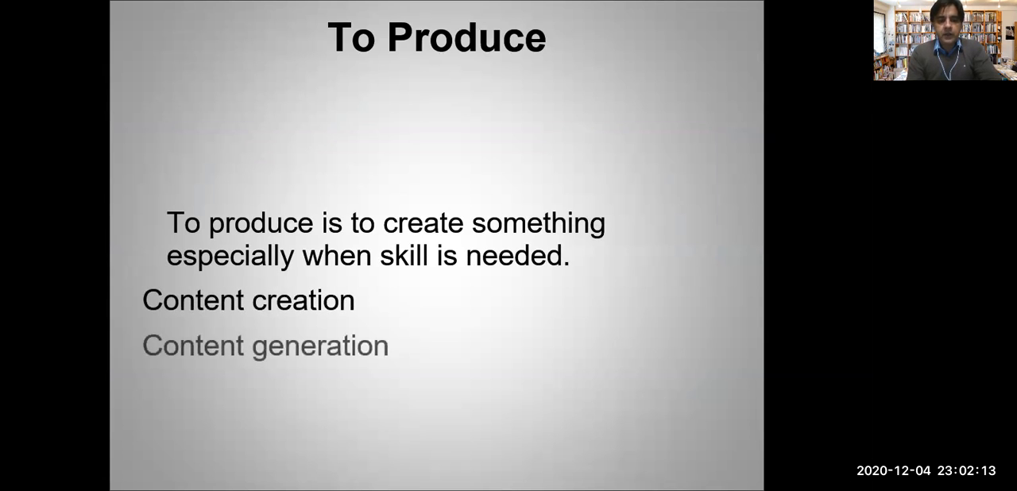
key("Right")
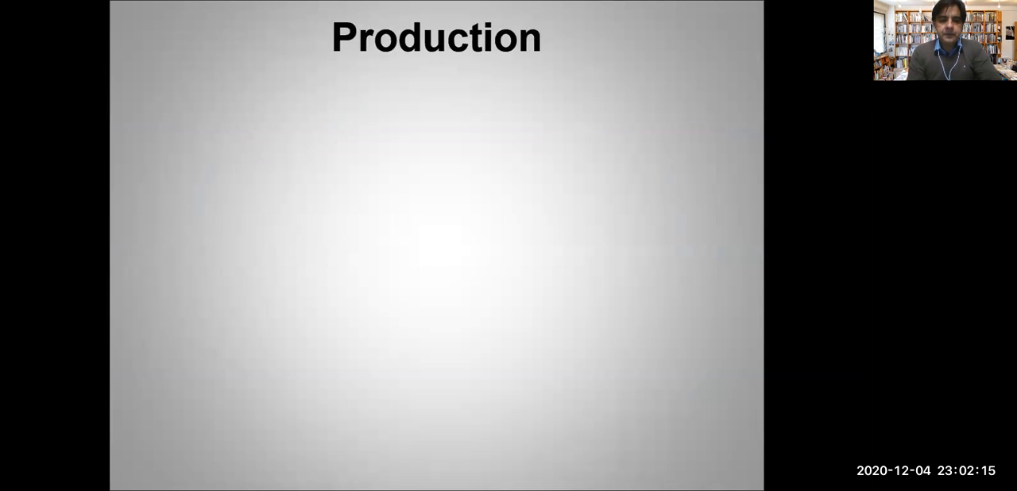
key("Right")
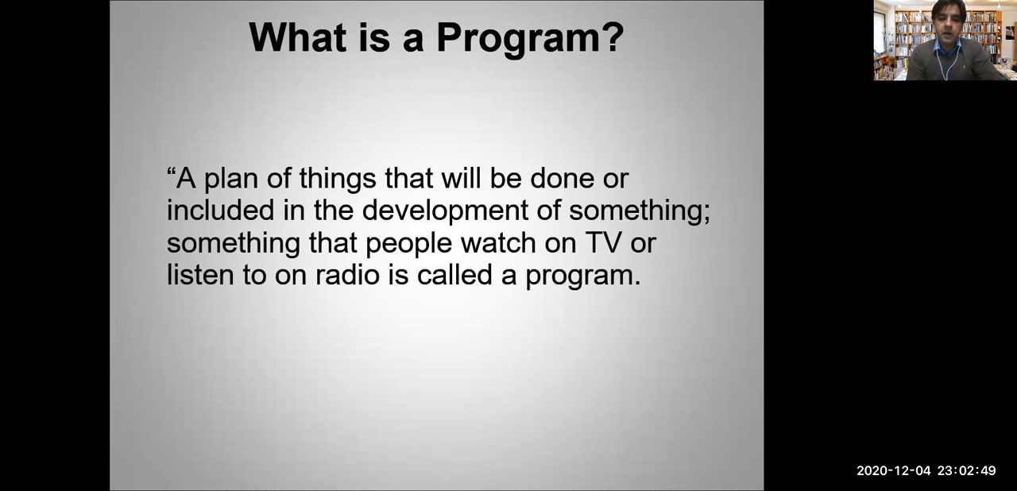
Advance from What is a Program? to the Principals of Planning a Program slide.
key("Right")
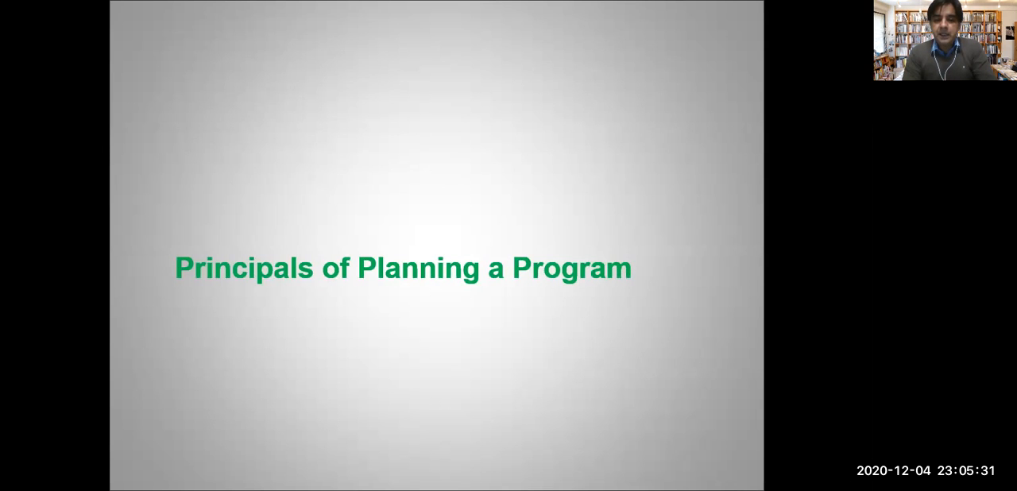
Advance through Motive of the program to the Motives slide.
key("right")
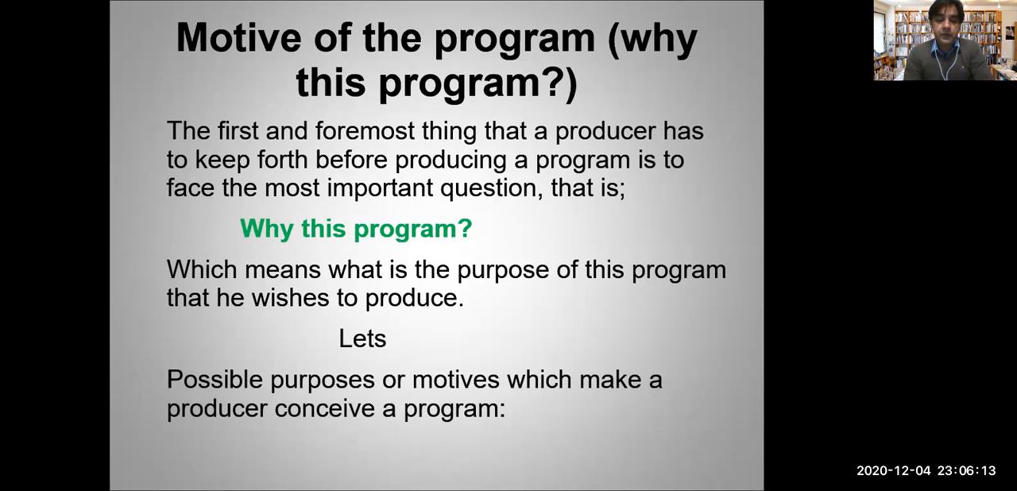
key("Right")
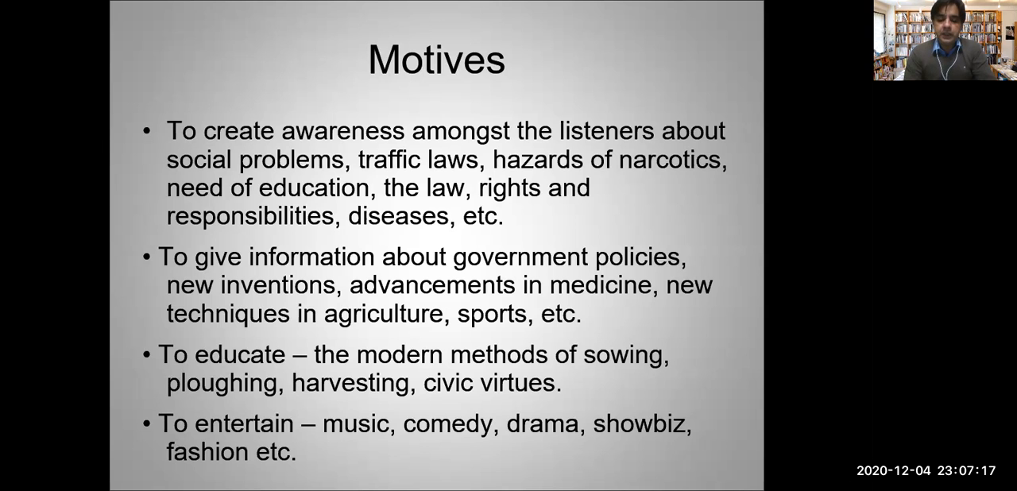
key("Right")
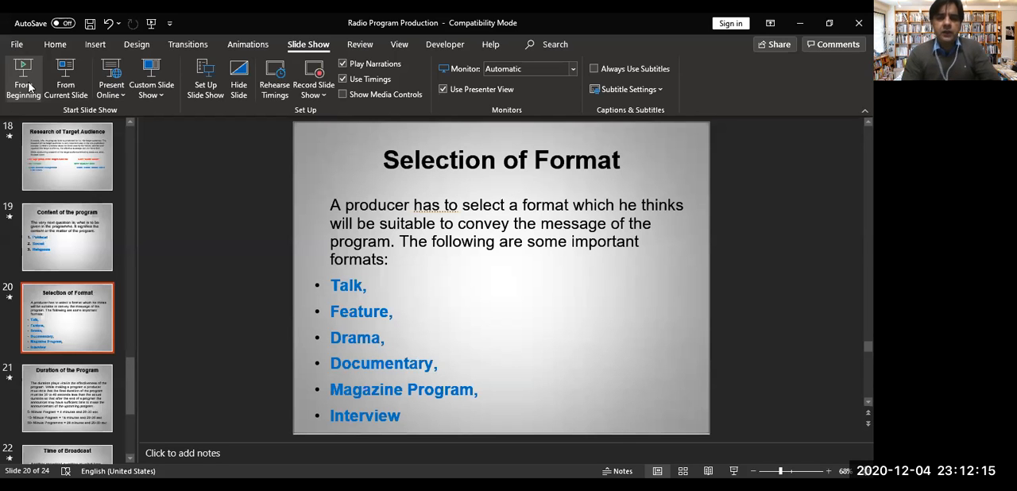
mouse_move(23, 76)
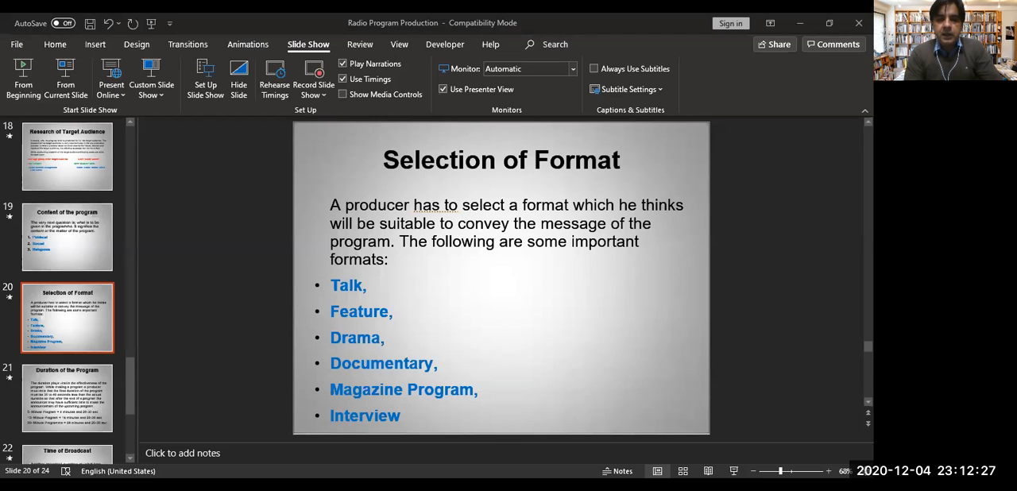
mouse_move(552, 89)
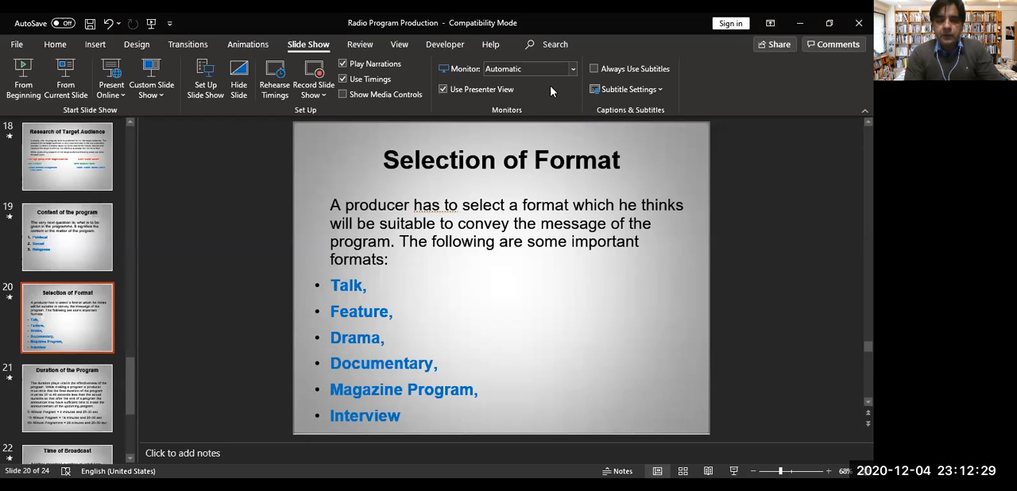
mouse_move(553, 41)
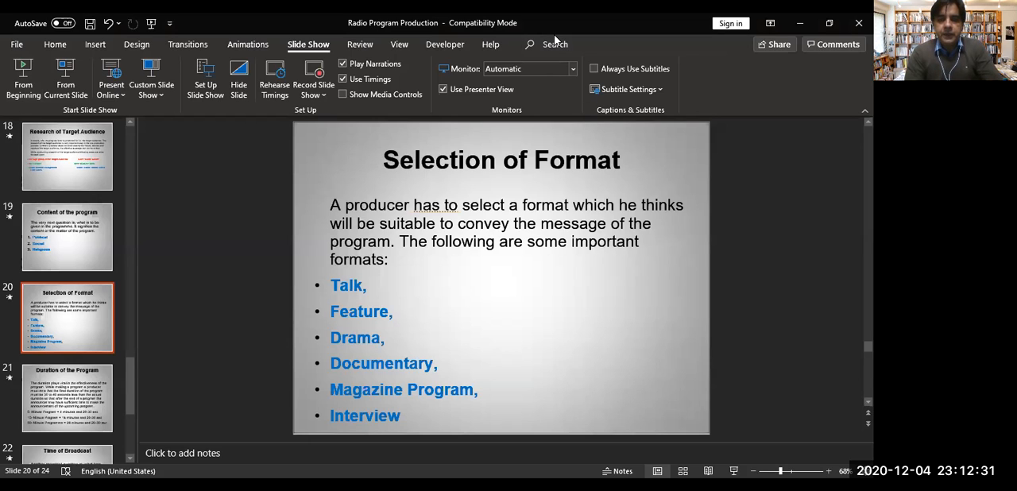